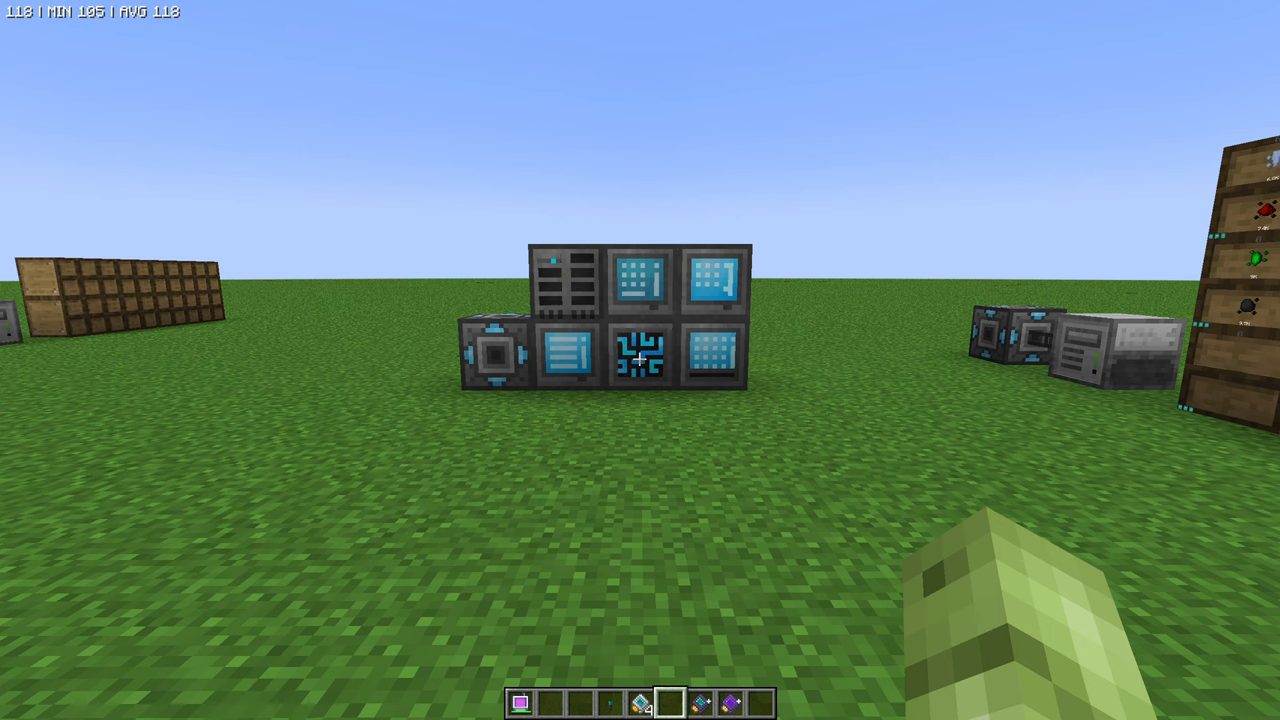
{"action": "mouse_move", "coordinate": [640, 360]}
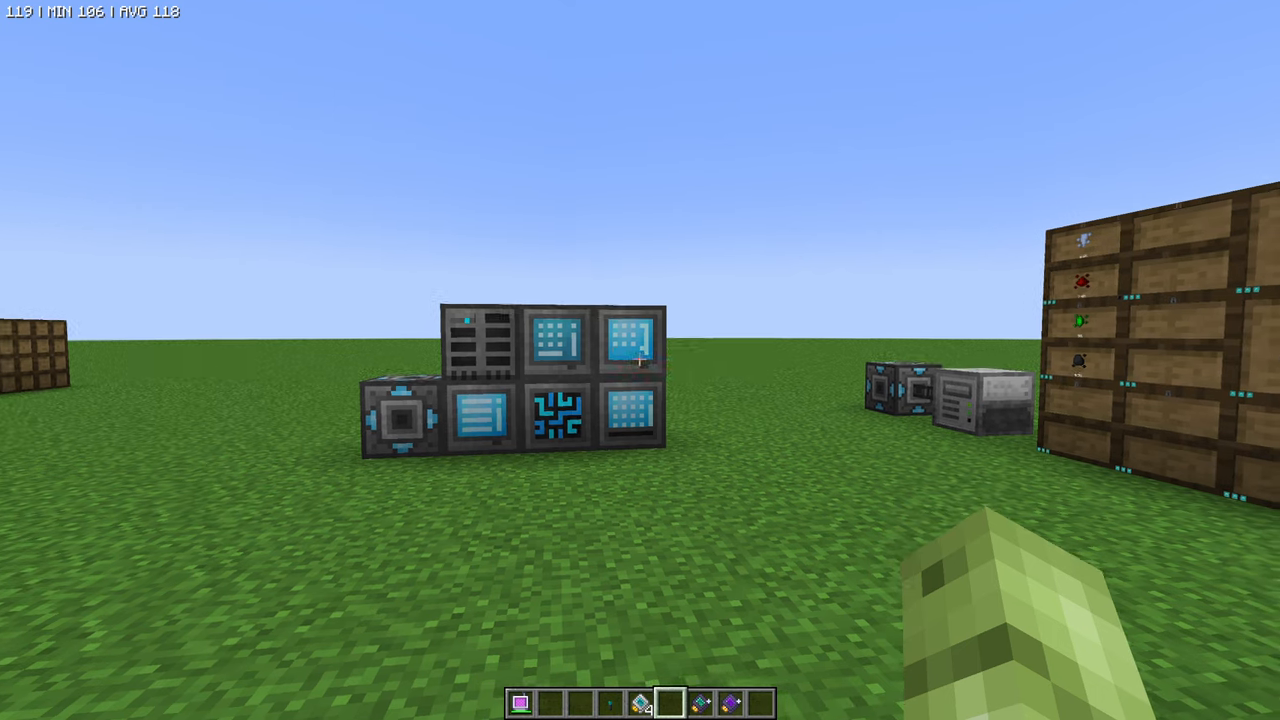
Open the Wireless Transmitter's interface and view its 16-block range.
{"action": "key", "text": "e"}
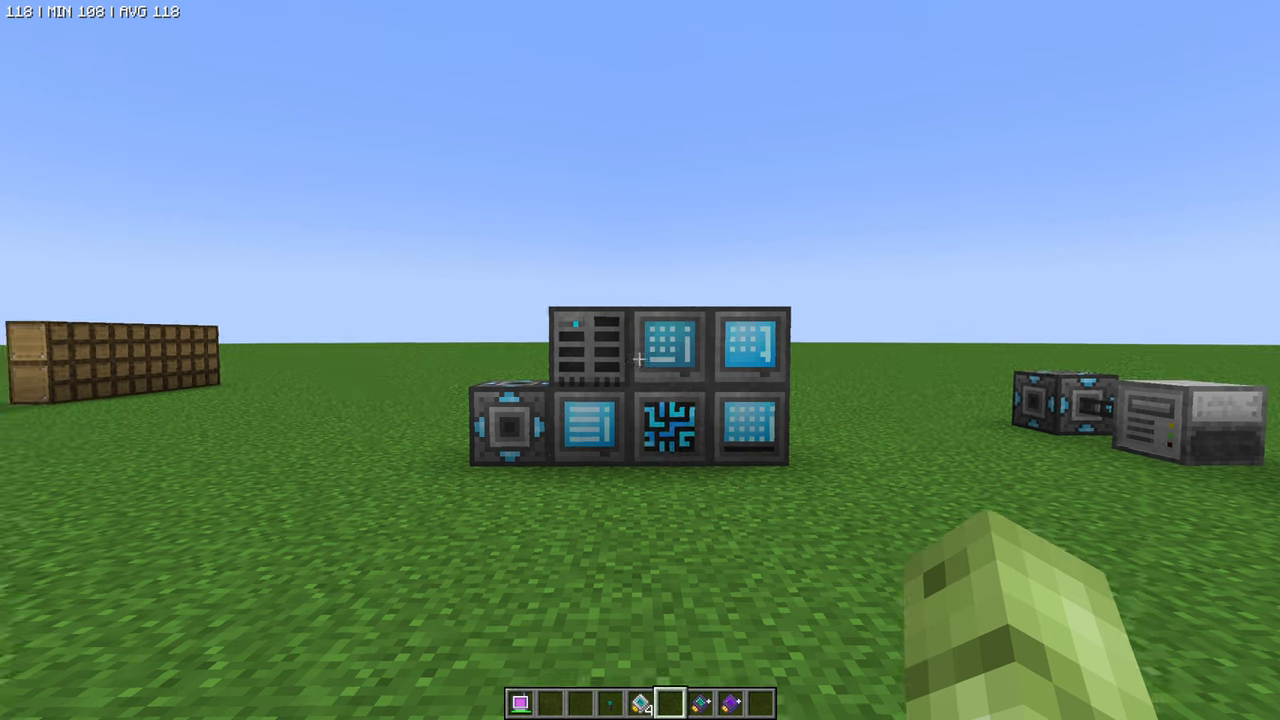
{"action": "mouse_move", "coordinate": [640, 360]}
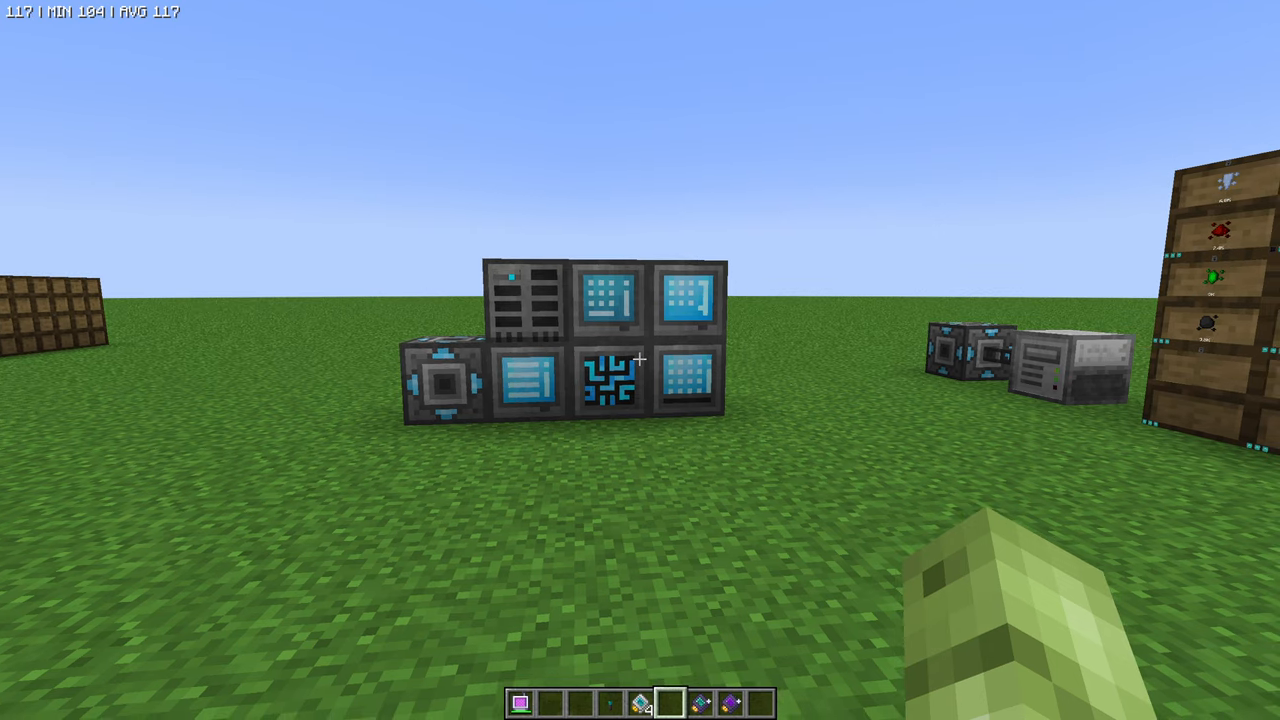
{"action": "key", "text": "e"}
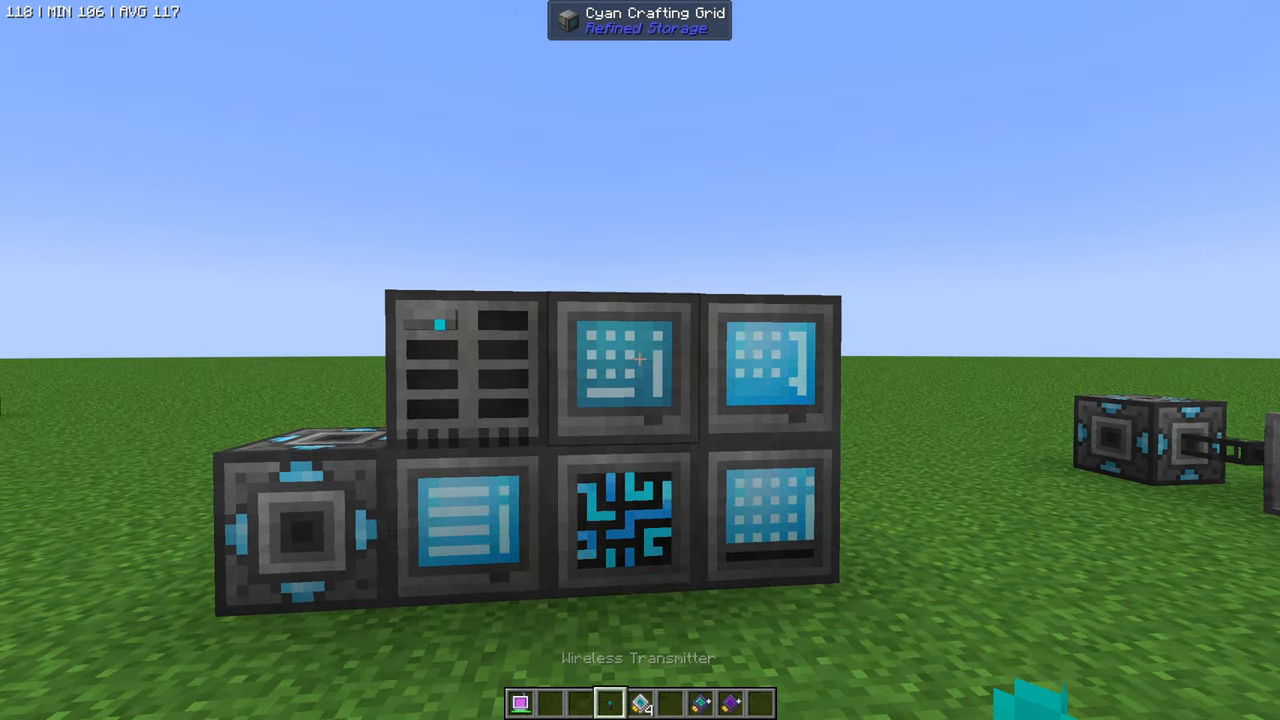
{"action": "key", "text": "e"}
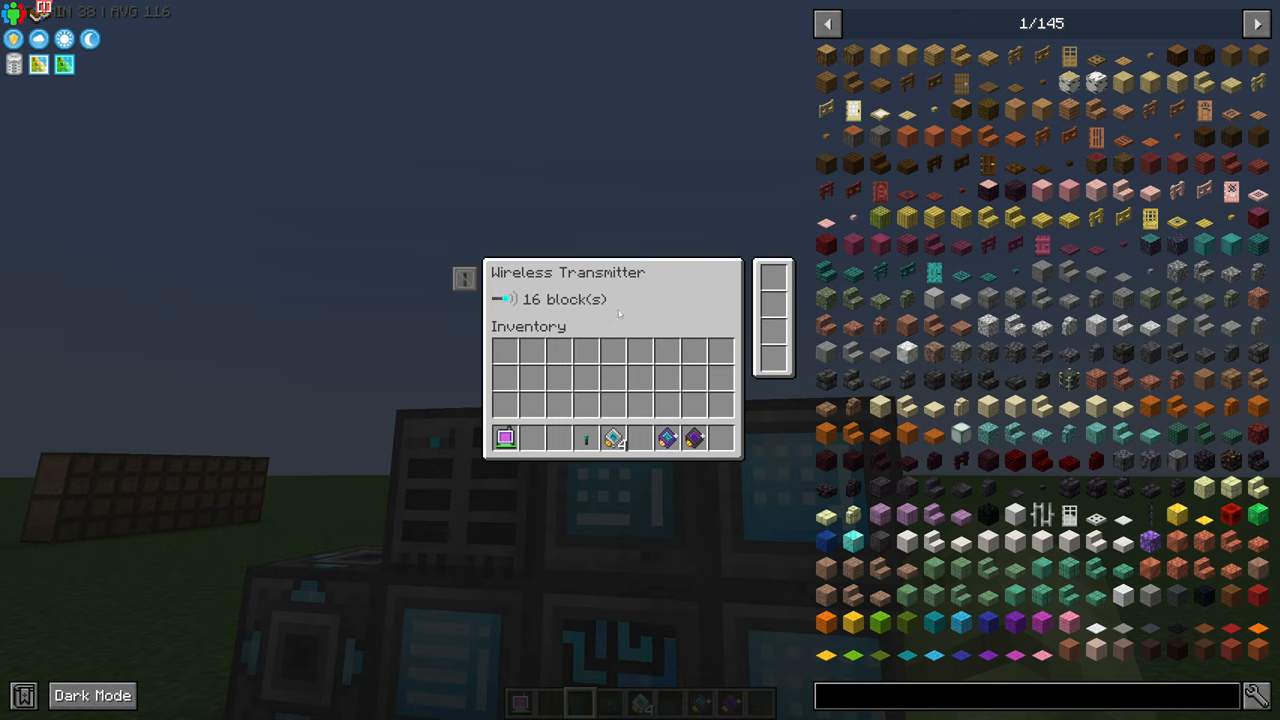
{"action": "key", "text": "Escape"}
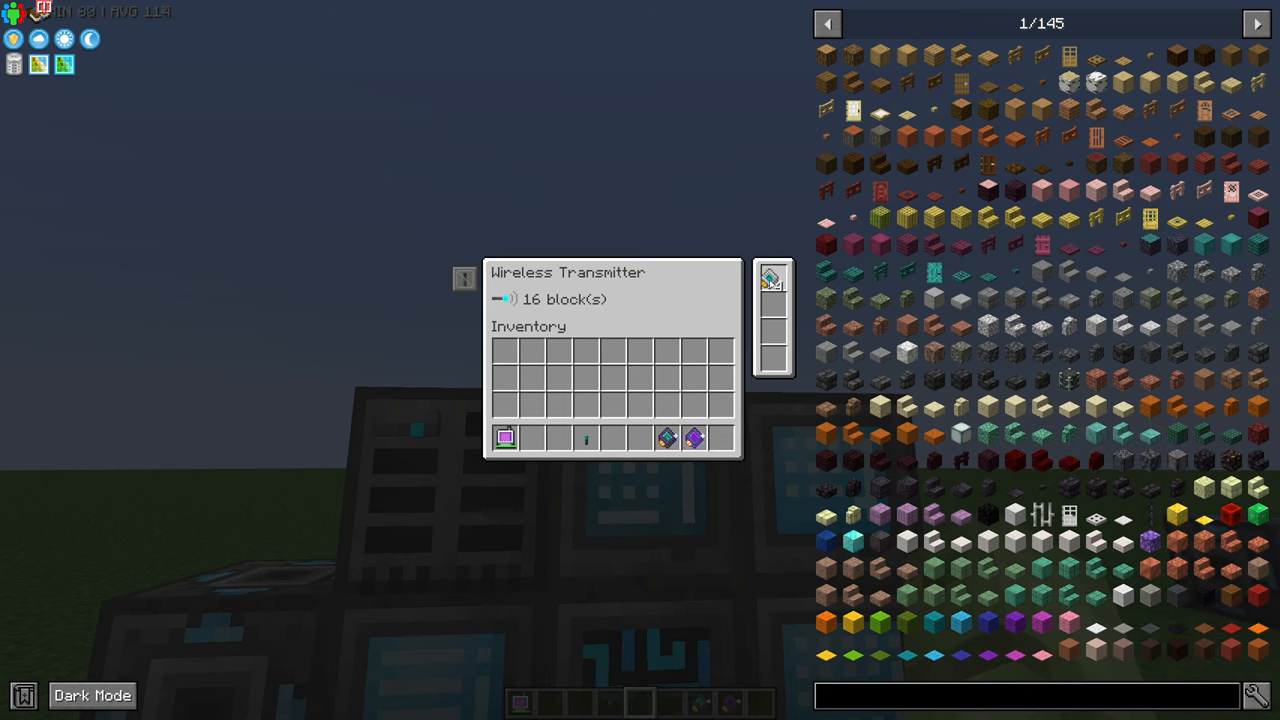
{"action": "left_click", "coordinate": [773, 277]}
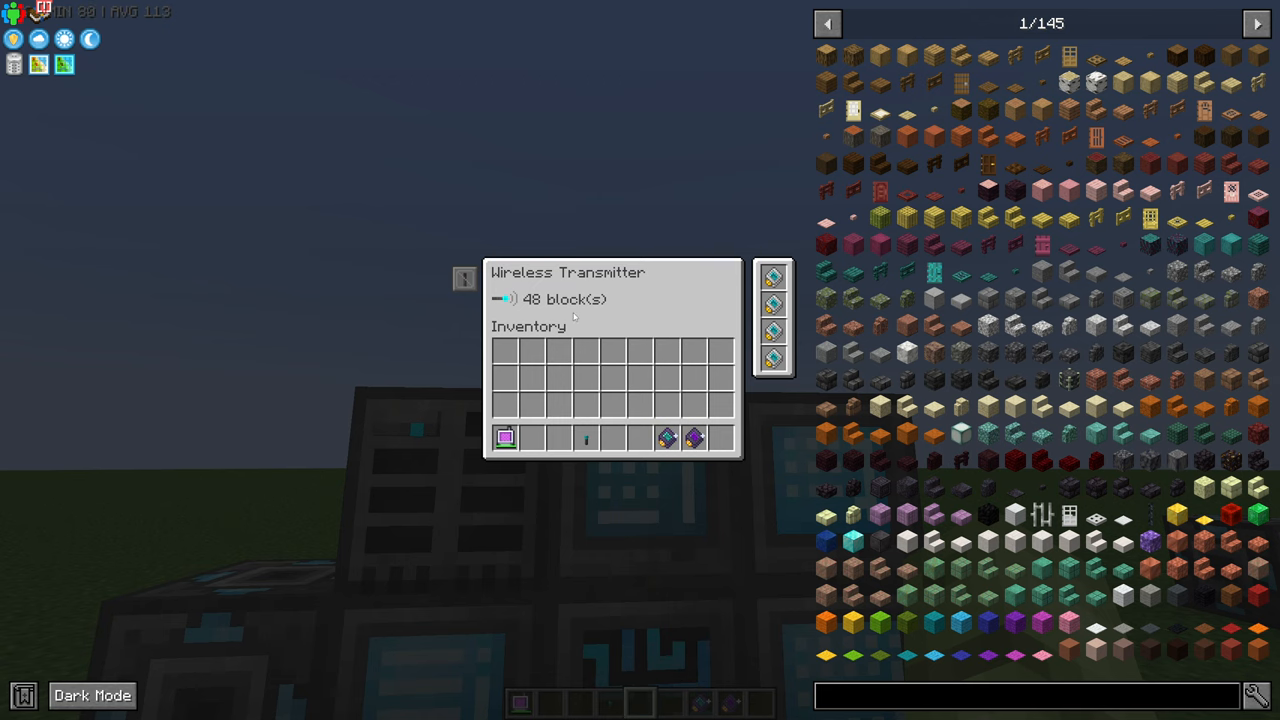
{"action": "key", "text": "Escape"}
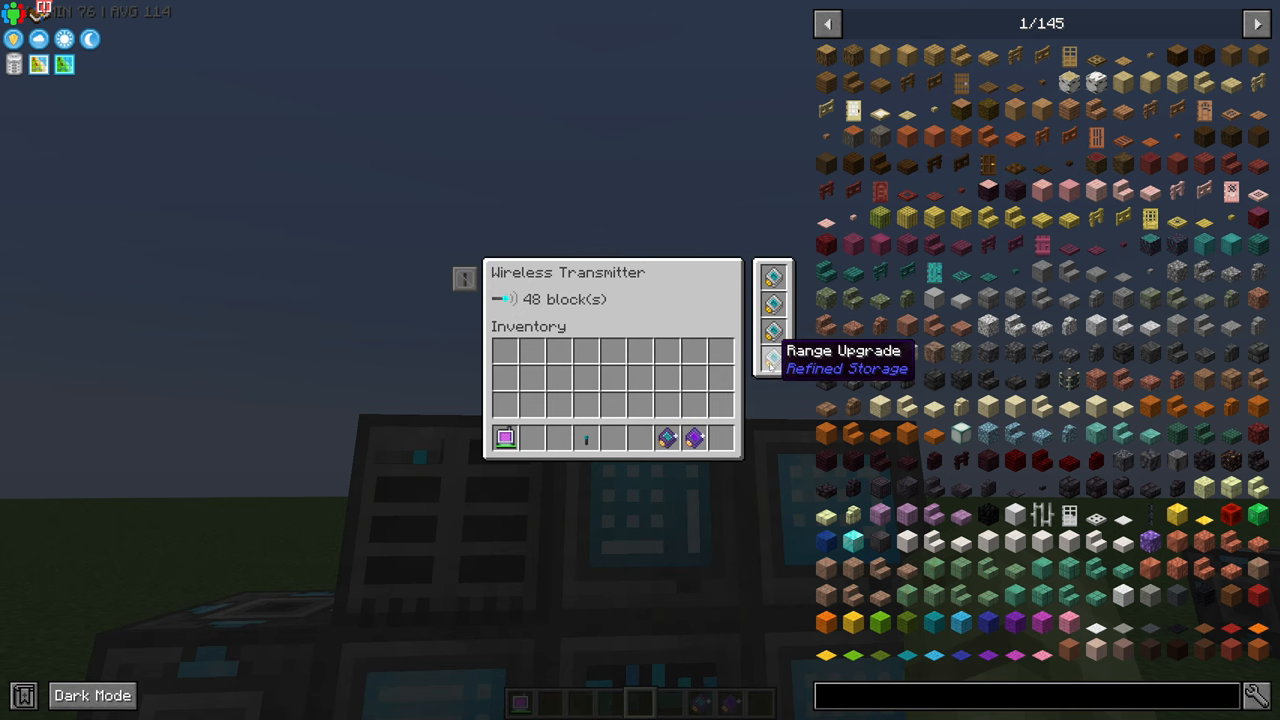
{"action": "mouse_move", "coordinate": [772, 358]}
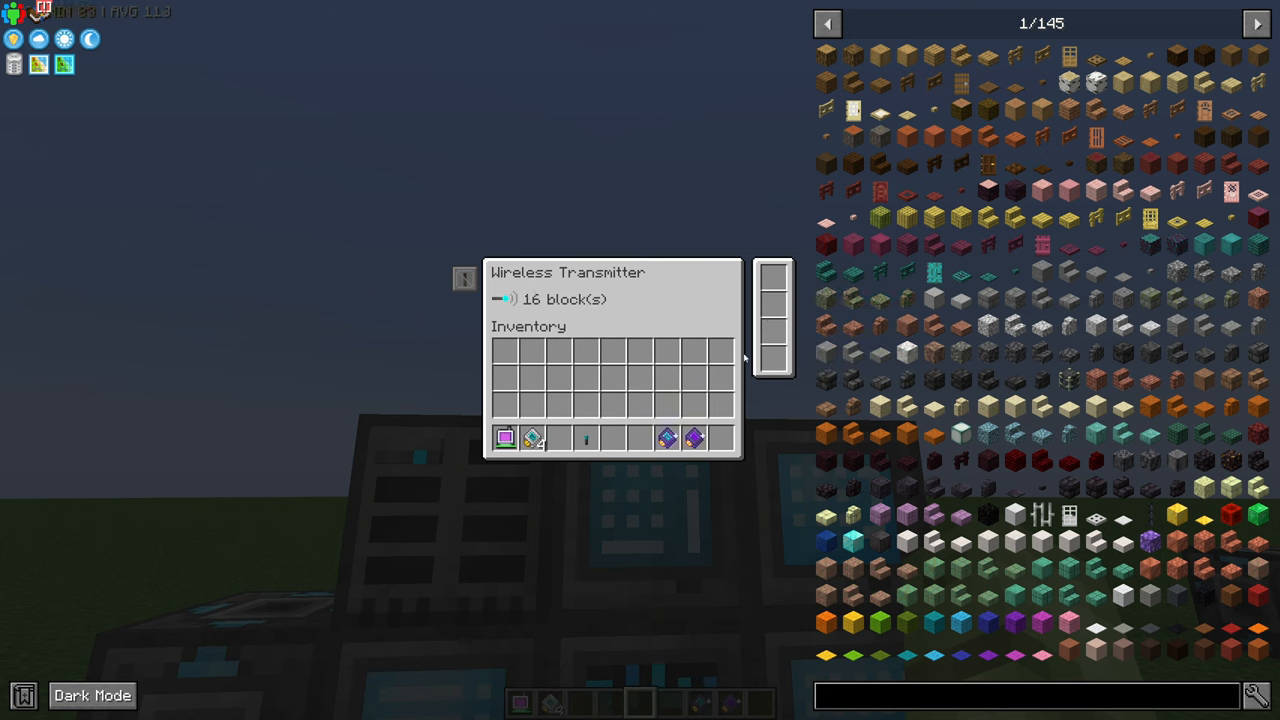
{"action": "mouse_move", "coordinate": [667, 438]}
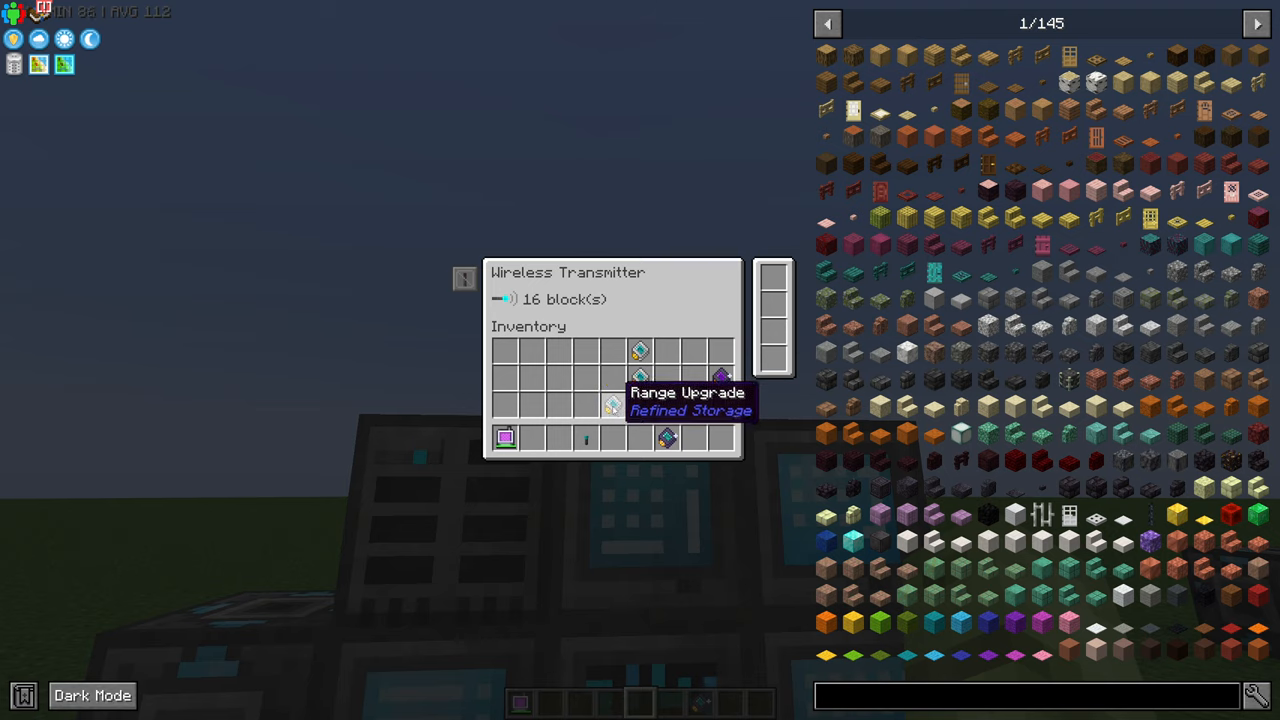
Close the transmitter interface with the Range Upgrades left in separate inventory slots.
{"action": "key", "text": "Escape"}
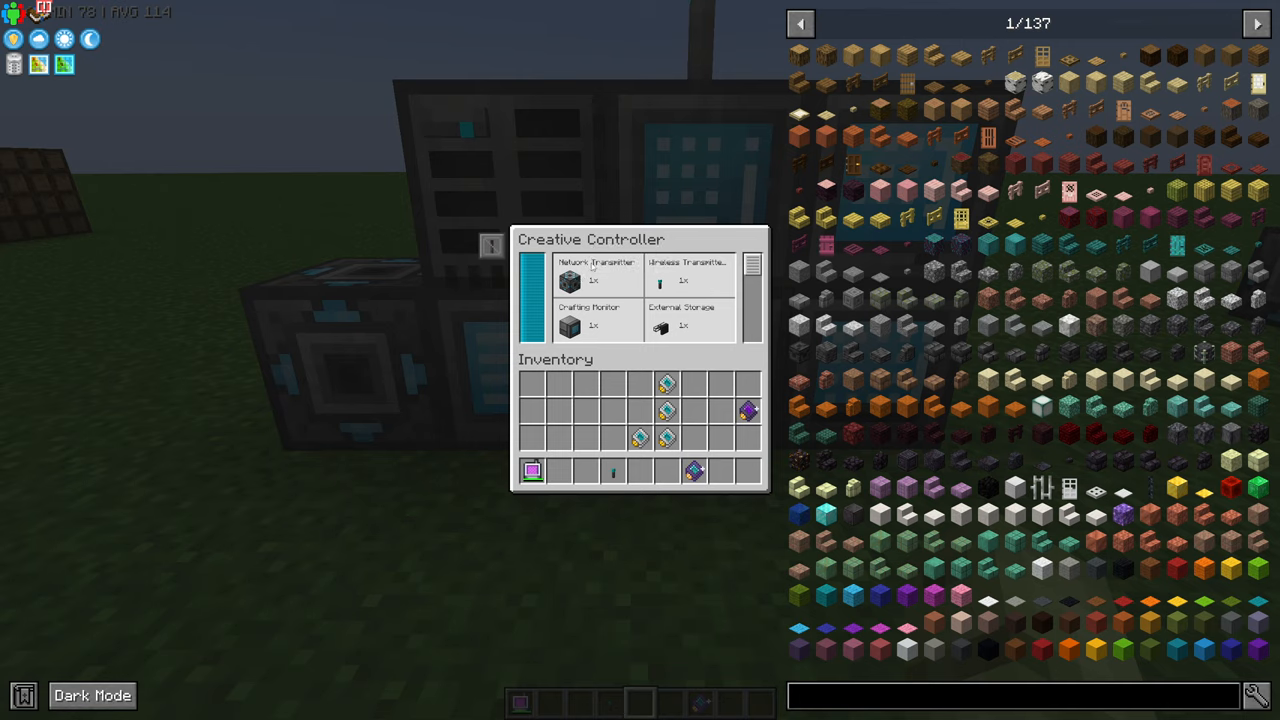
View the Creative Controller's connected device list, then close it.
{"action": "key", "text": "Escape"}
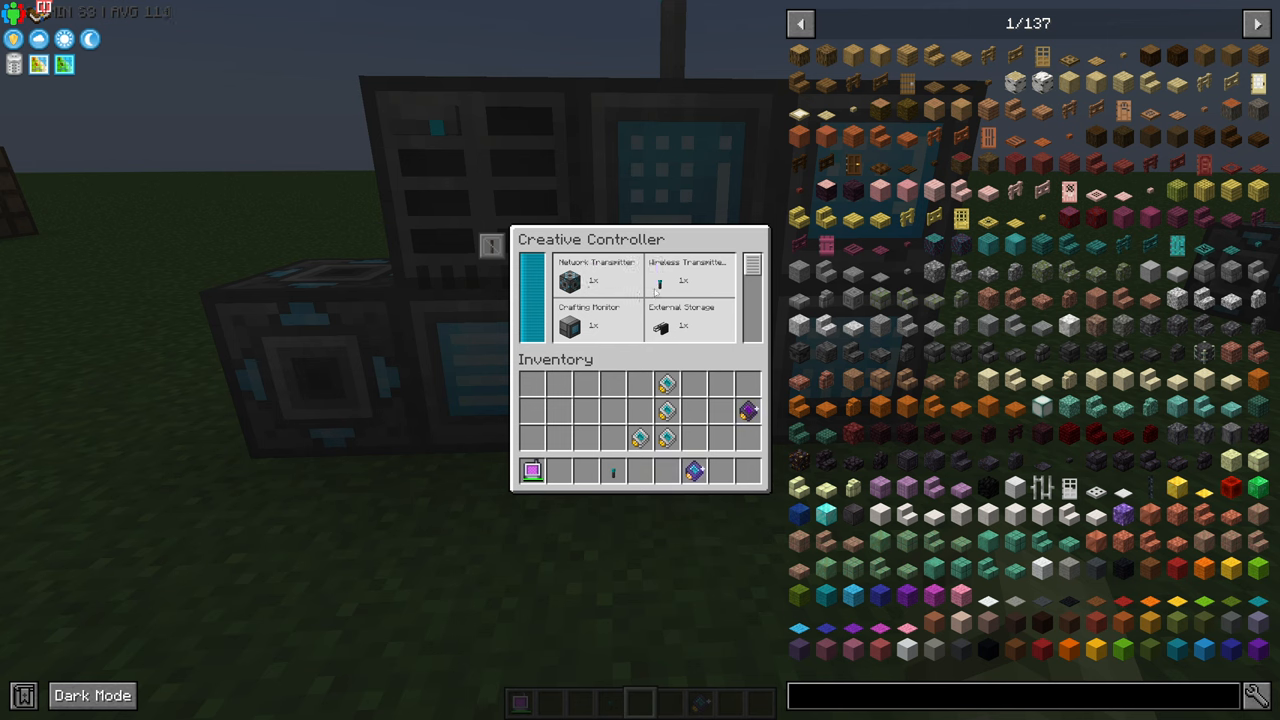
{"action": "mouse_move", "coordinate": [662, 283]}
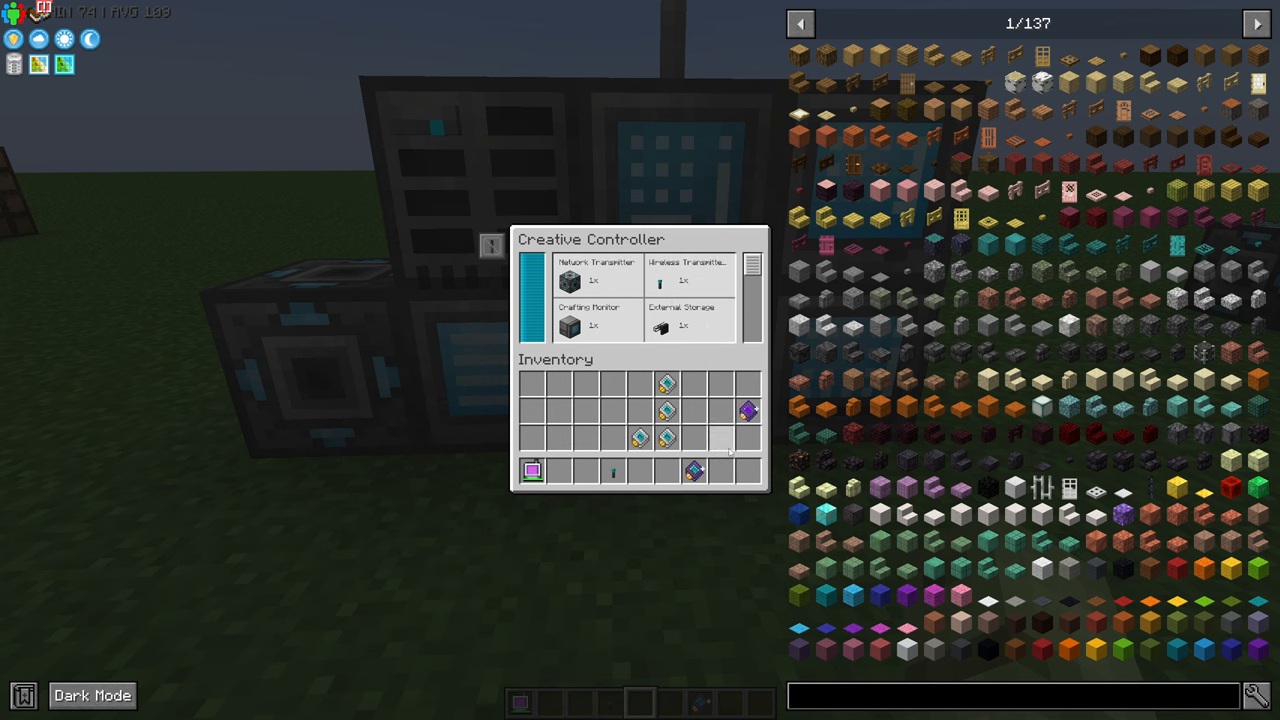
{"action": "key", "text": "Escape"}
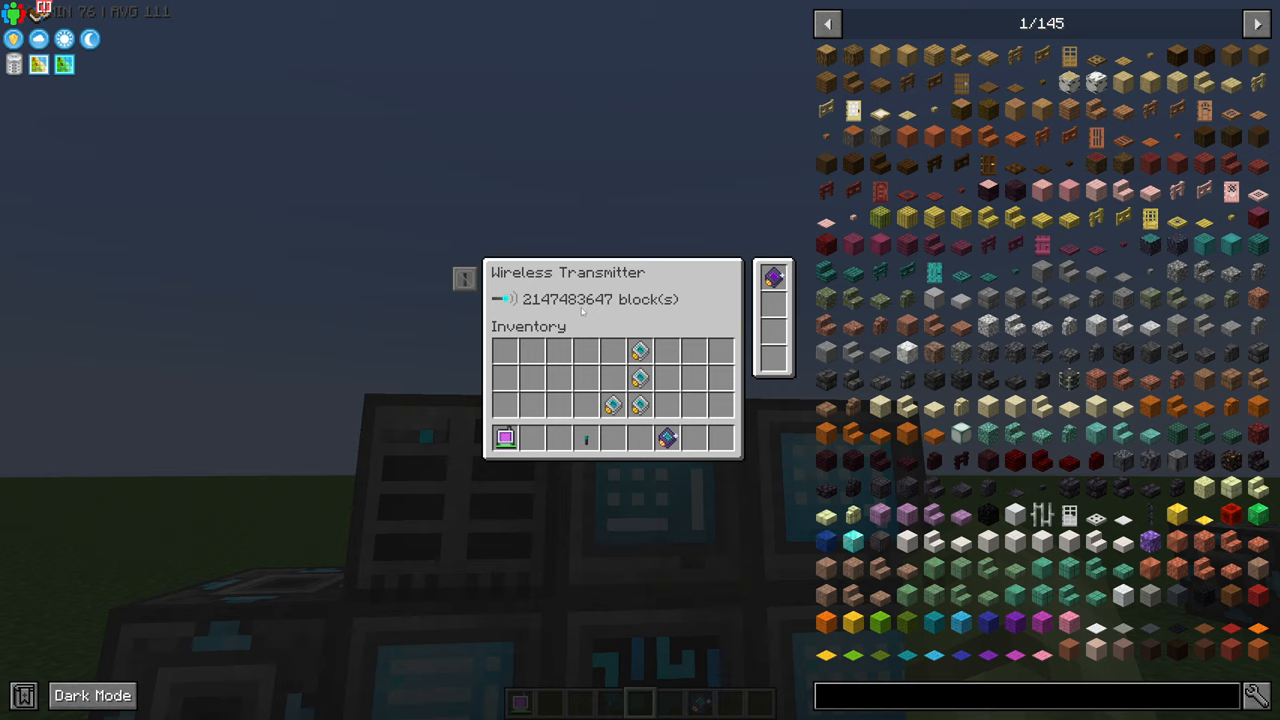
{"action": "key", "text": "Escape"}
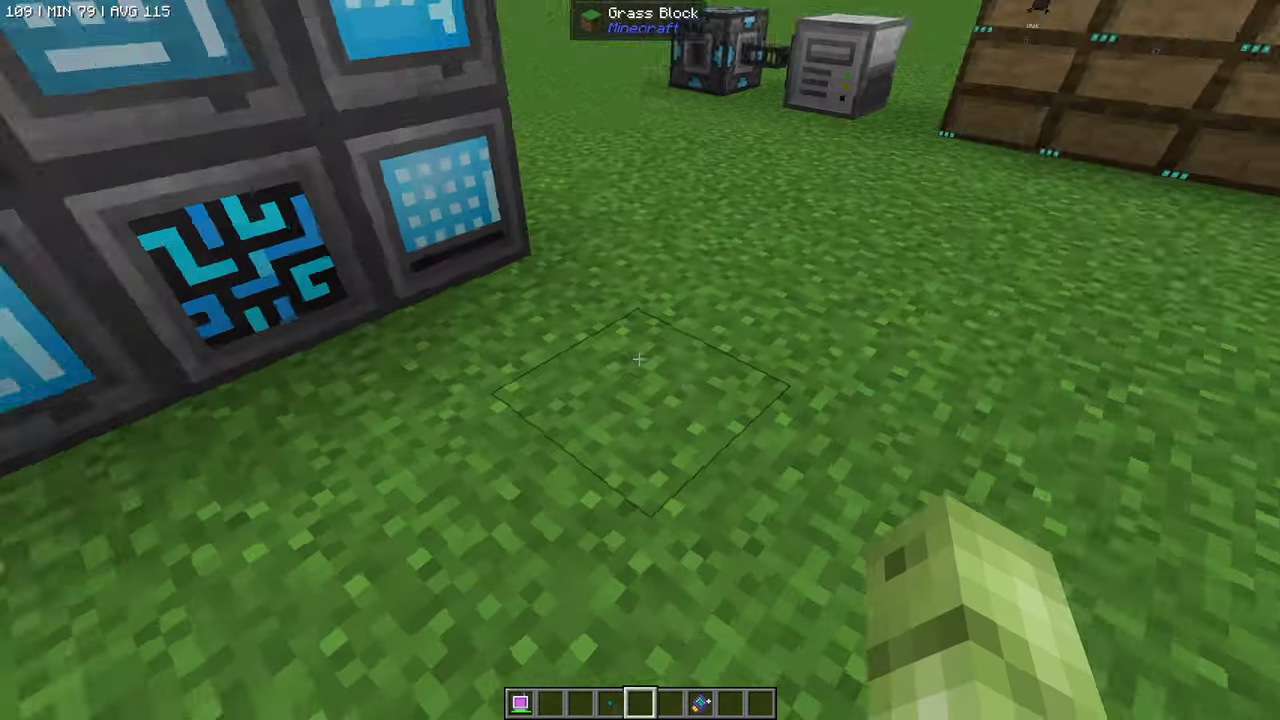
{"action": "key", "text": "e"}
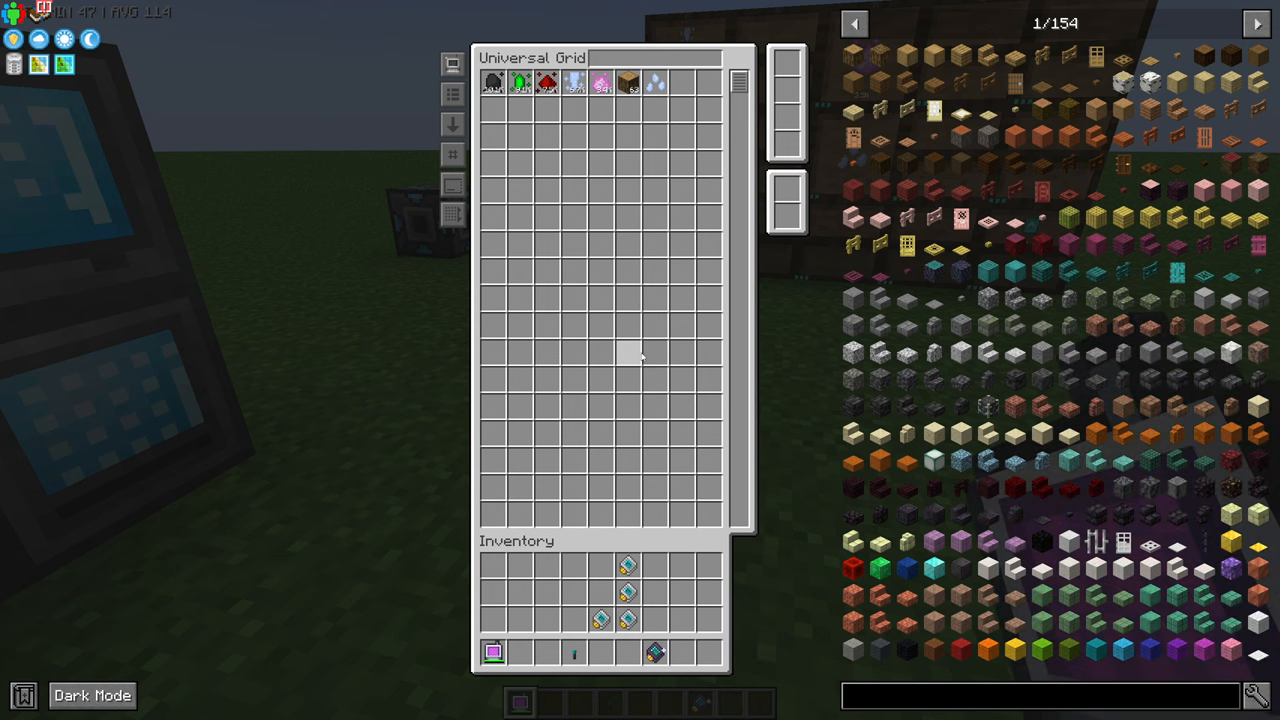
{"action": "key", "text": "Escape"}
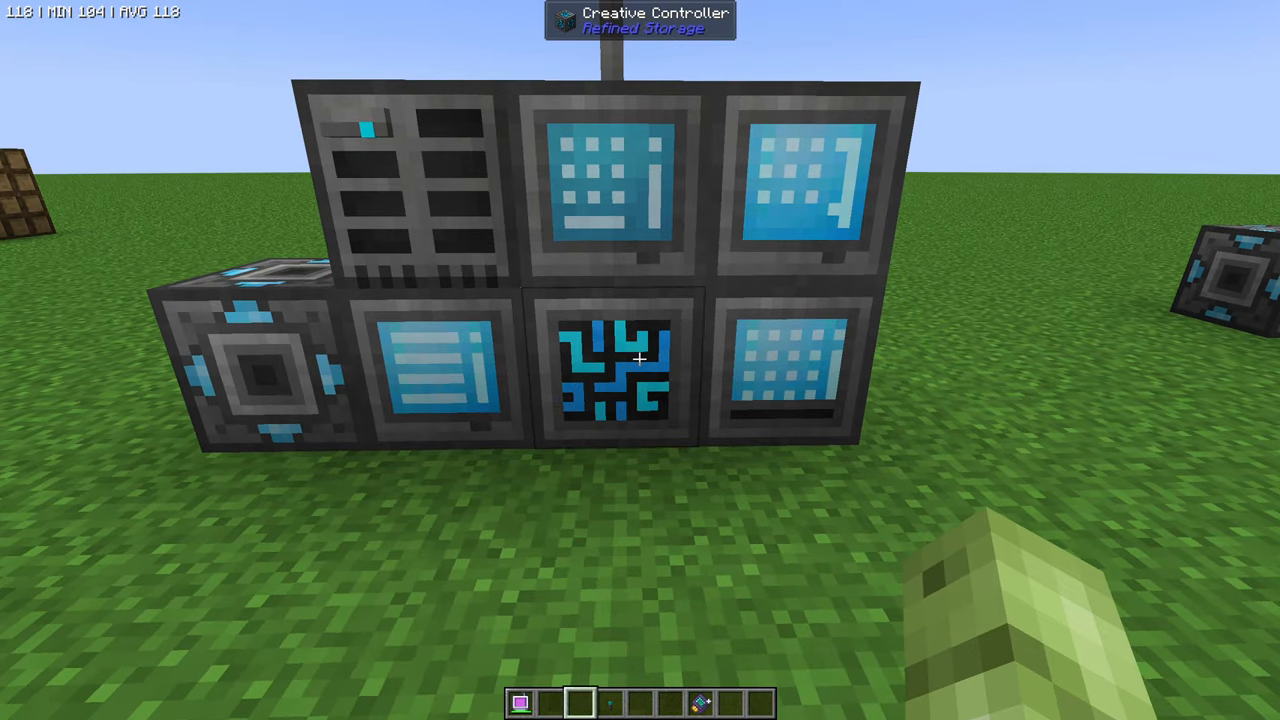
{"action": "mouse_move", "coordinate": [640, 360]}
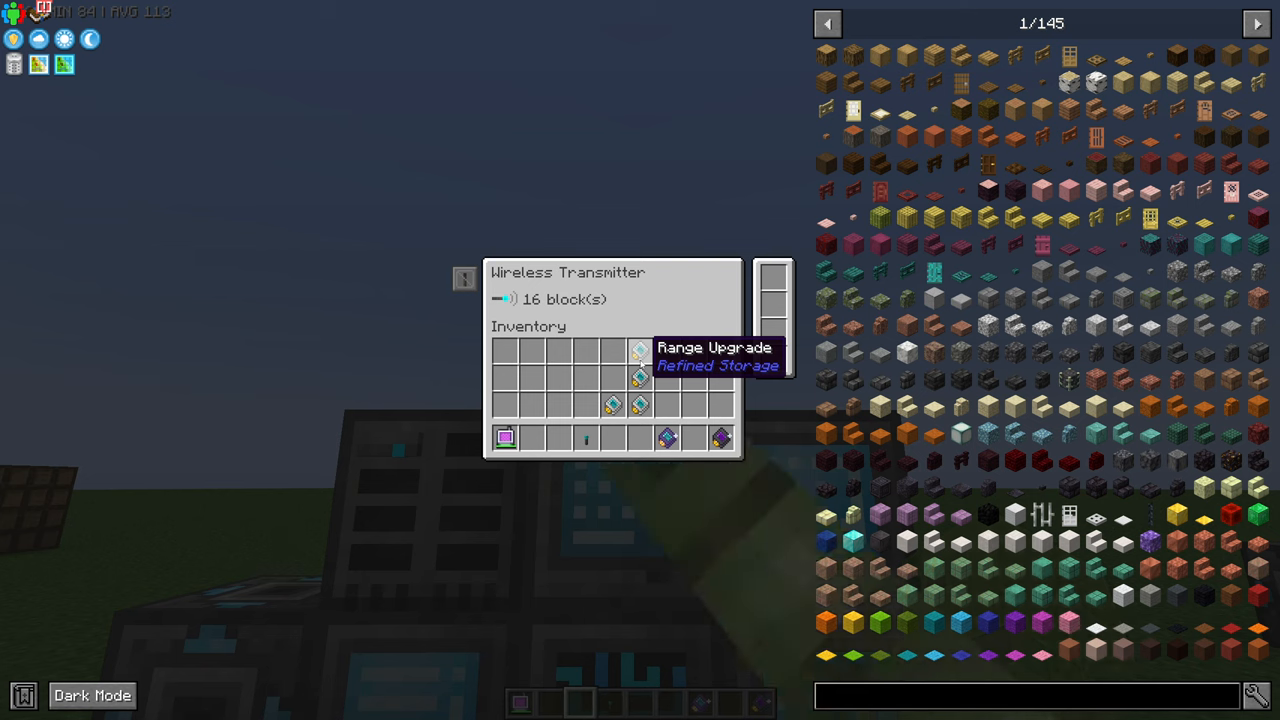
{"action": "mouse_move", "coordinate": [667, 438]}
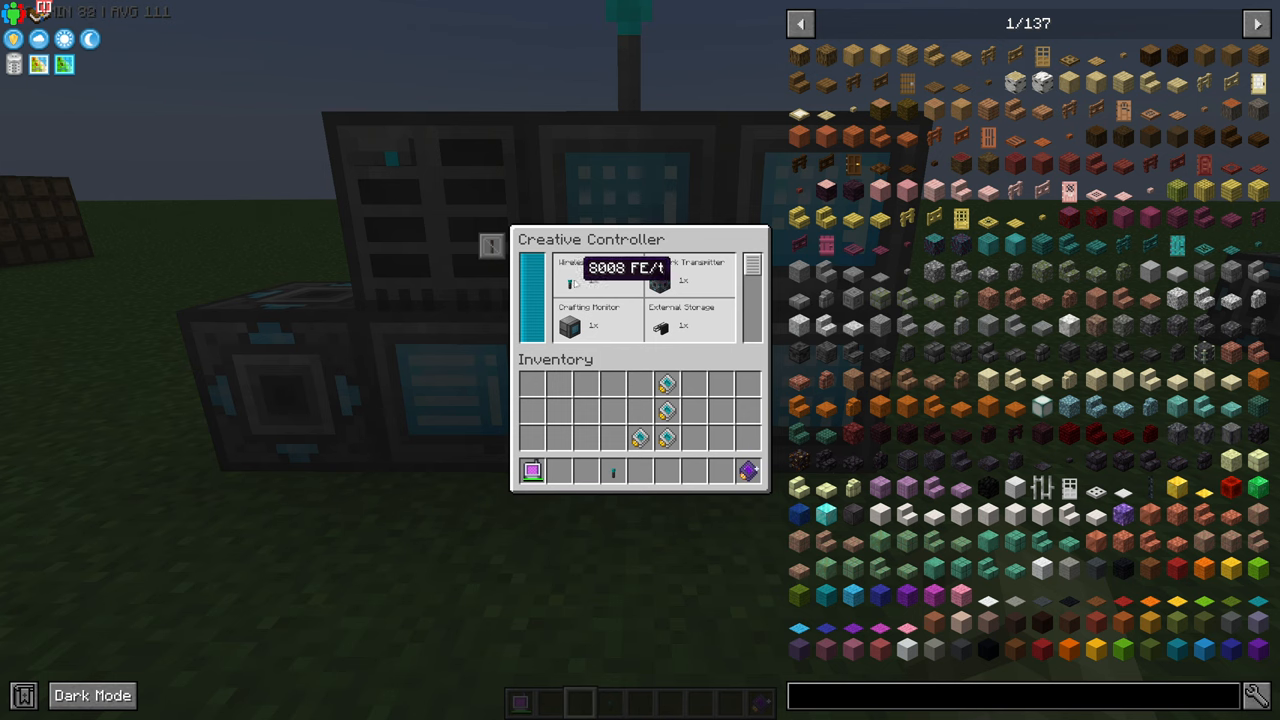
Close the device list, refit the Infinity Card in the transmitter, and exit.
{"action": "key", "text": "Escape"}
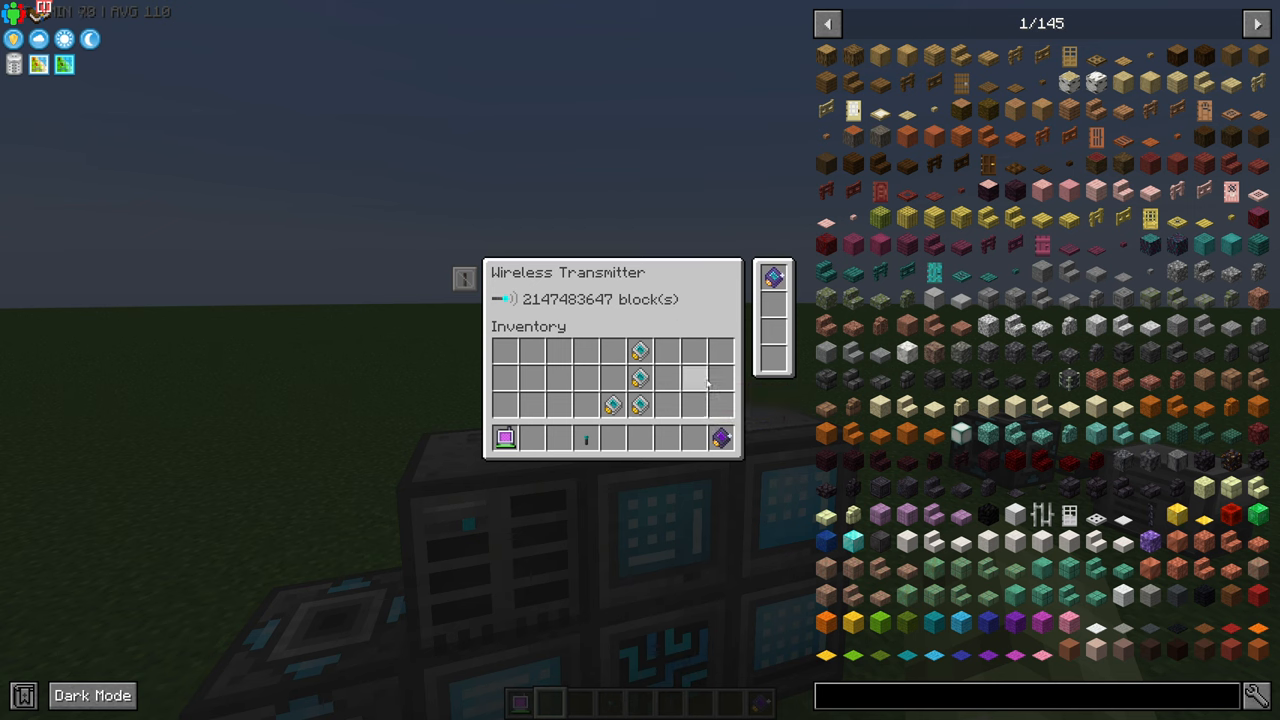
{"action": "key", "text": "Escape"}
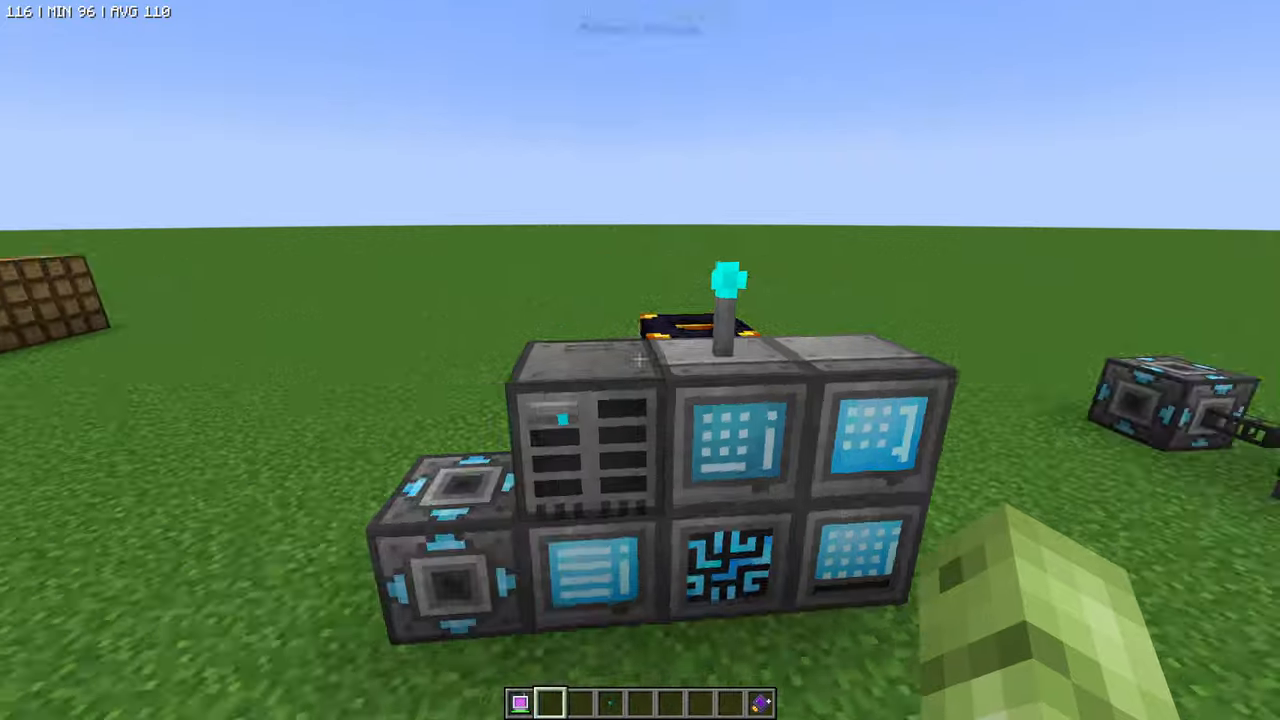